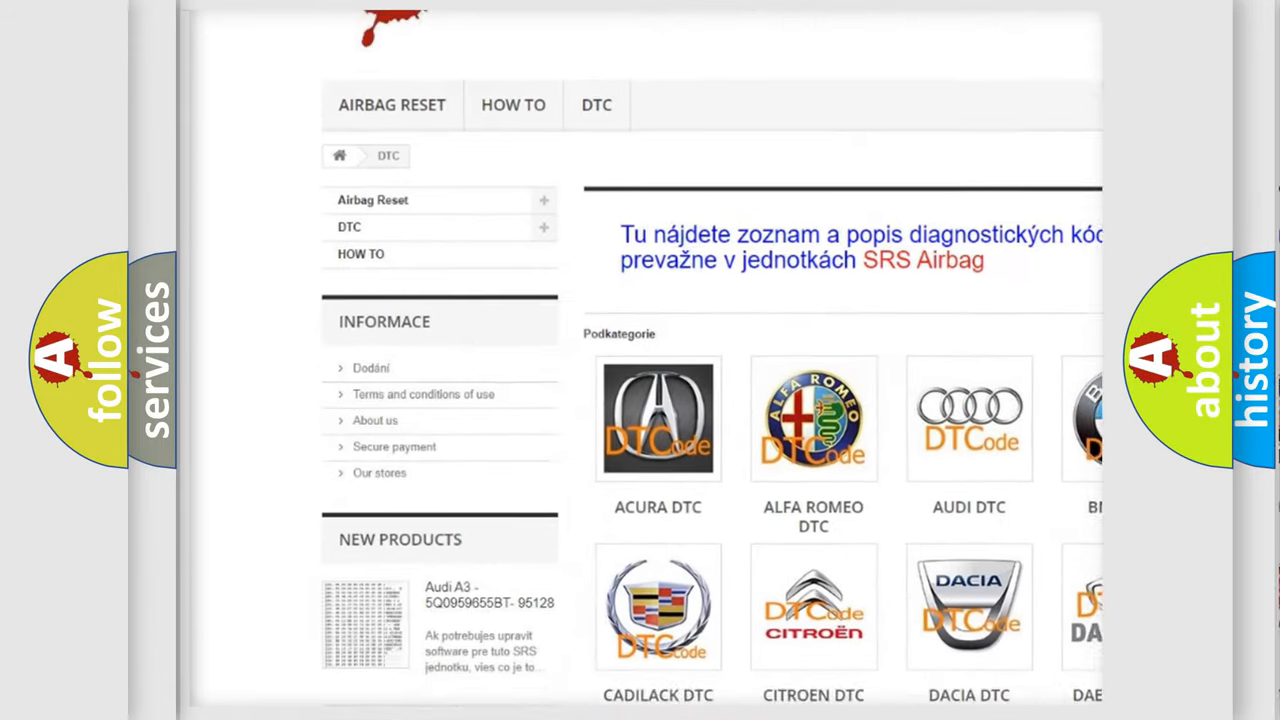
scroll("down", 3)
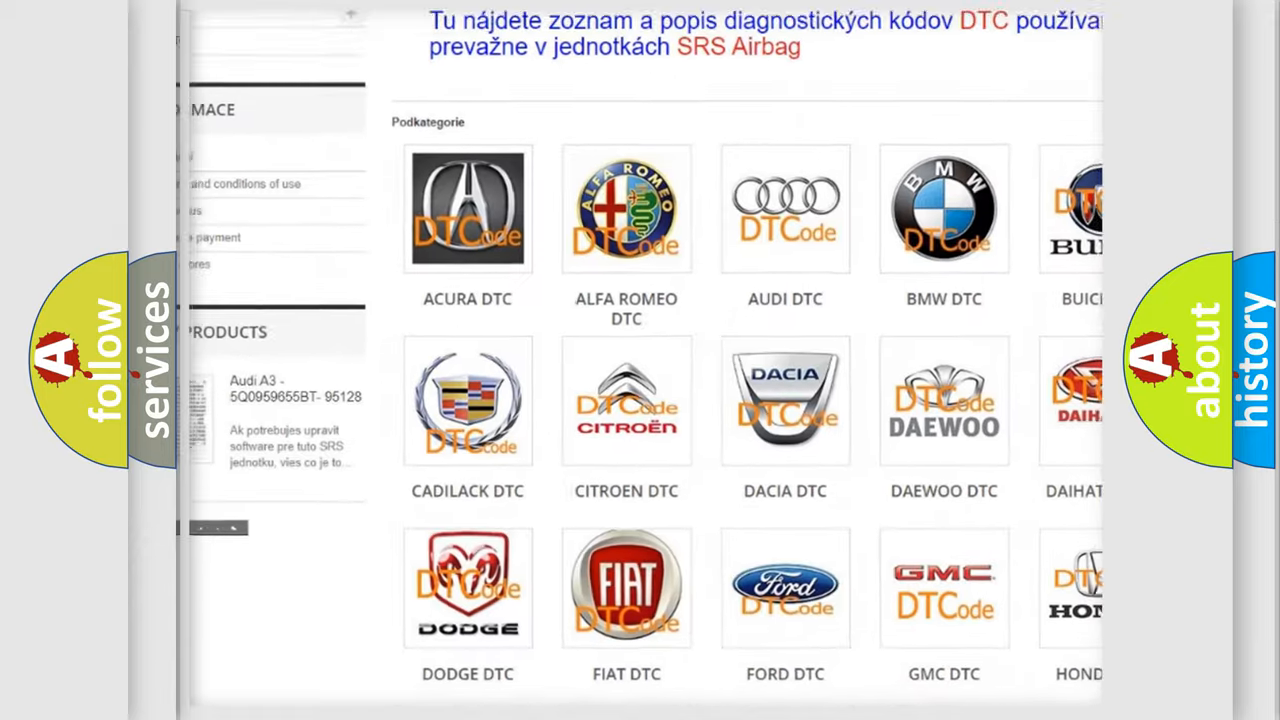